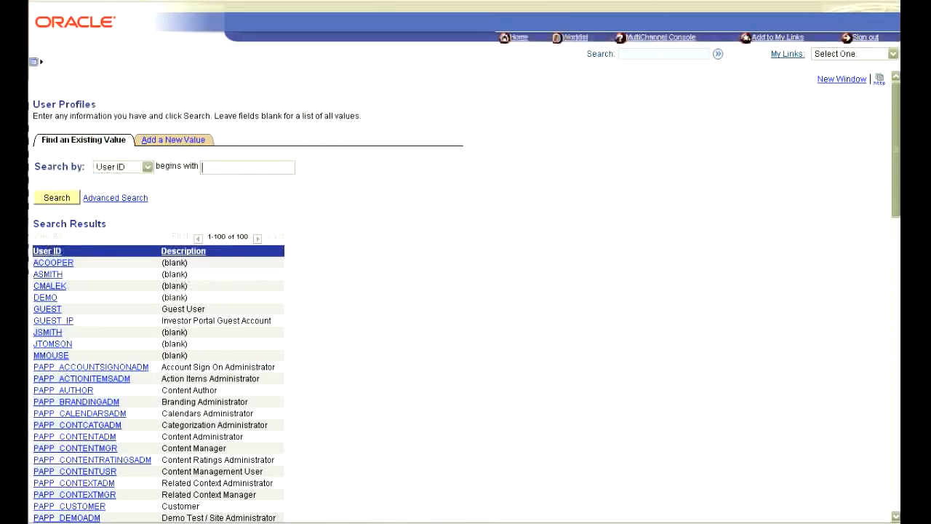
{"action": "type", "text": "AC"}
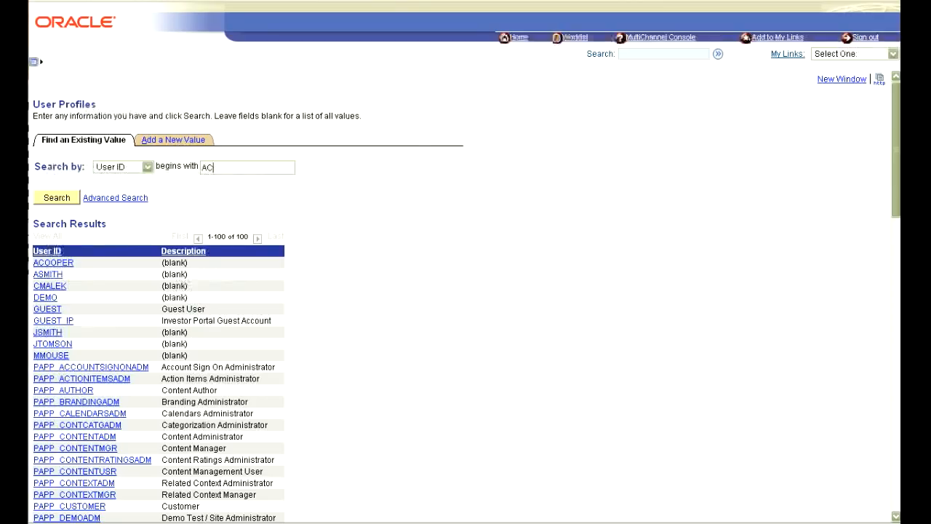
{"action": "left_click", "coordinate": [53, 262]}
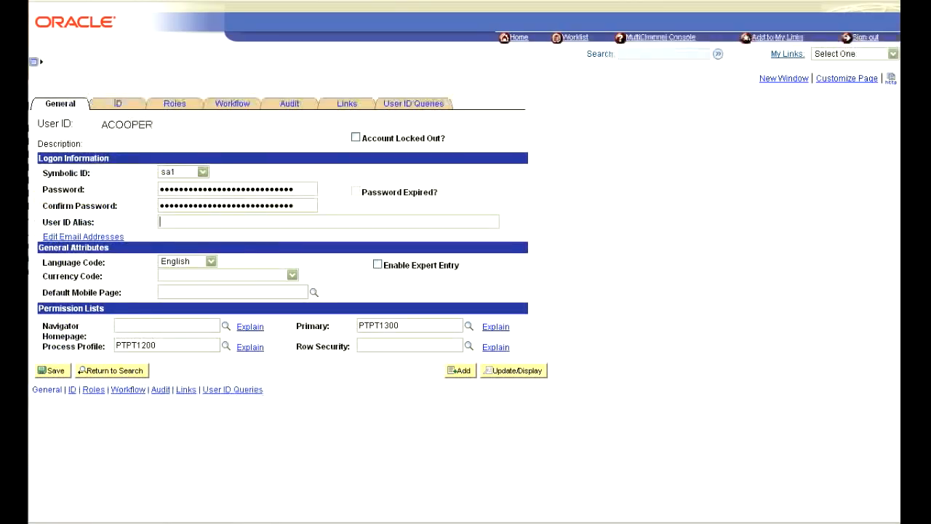
{"action": "type", "text": "acooper1555"}
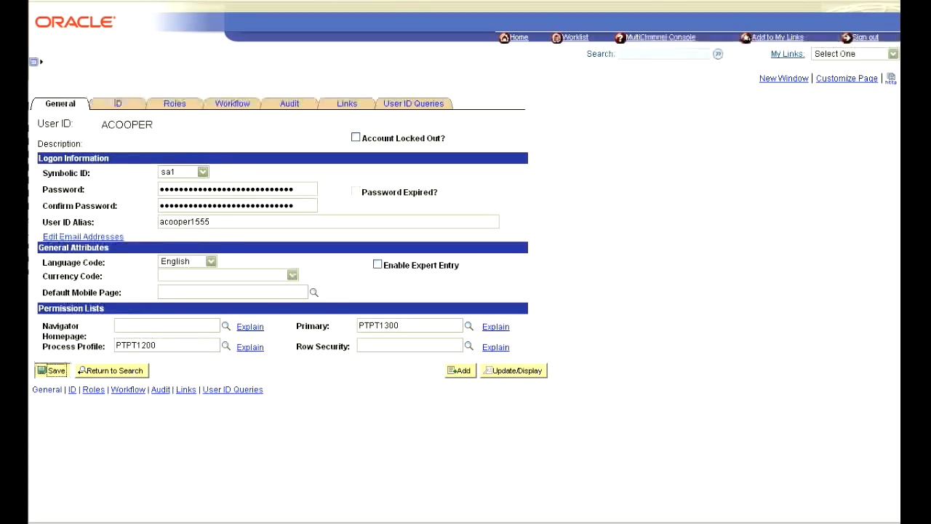
{"action": "left_click", "coordinate": [52, 370]}
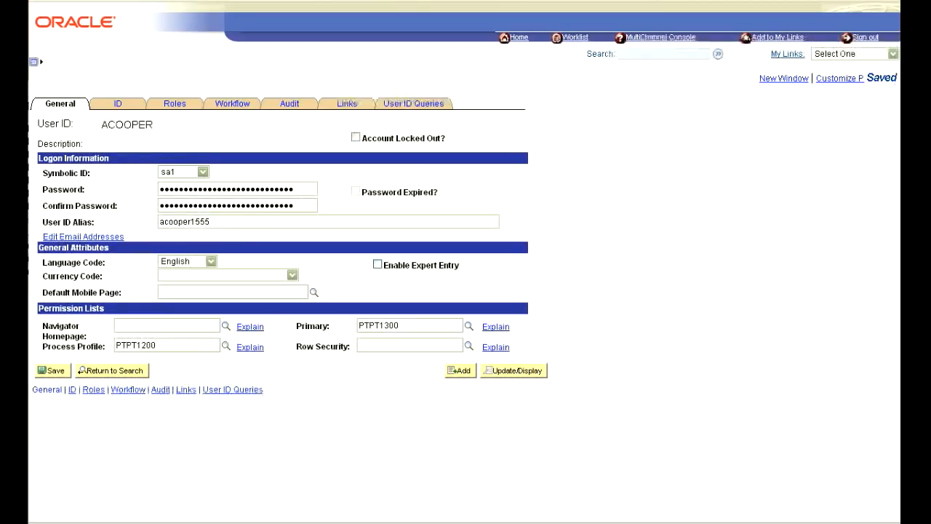
Fetch new mail in Thunderbird and open the Debug Dumper email's myDebugFile.txt attachment as text.
{"action": "left_click", "coordinate": [532, 511]}
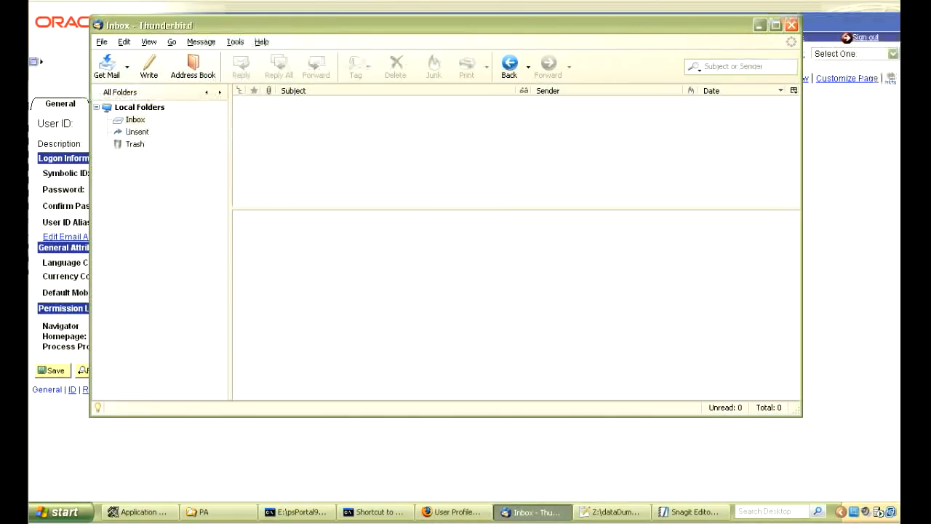
{"action": "left_click", "coordinate": [106, 65]}
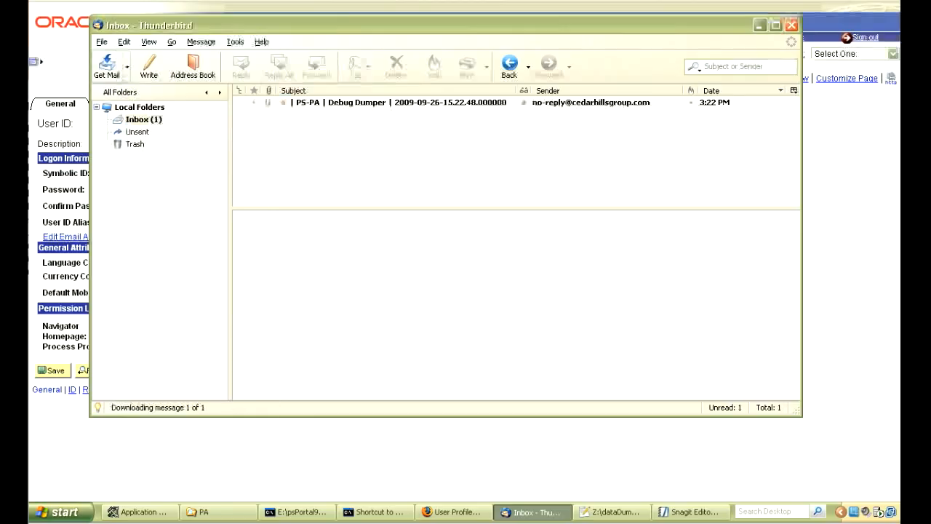
{"action": "left_click", "coordinate": [400, 102]}
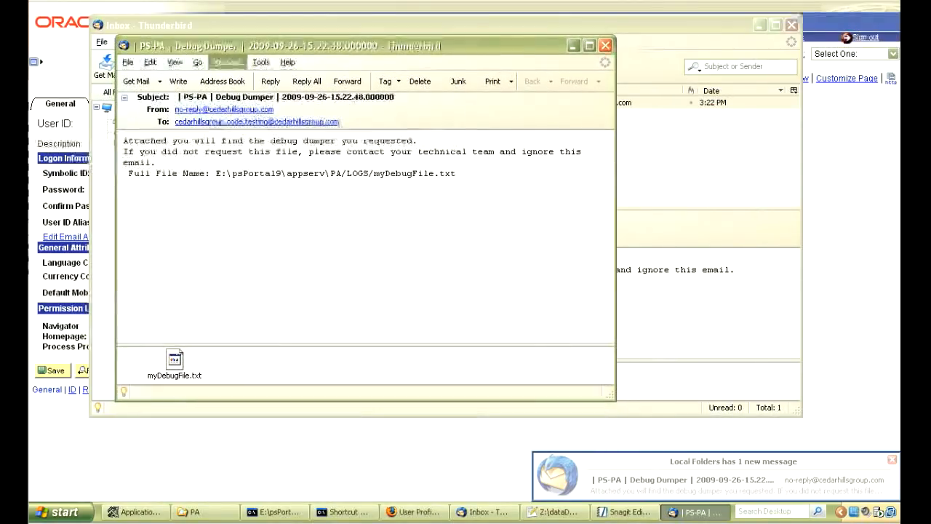
{"action": "double_click", "coordinate": [174, 356]}
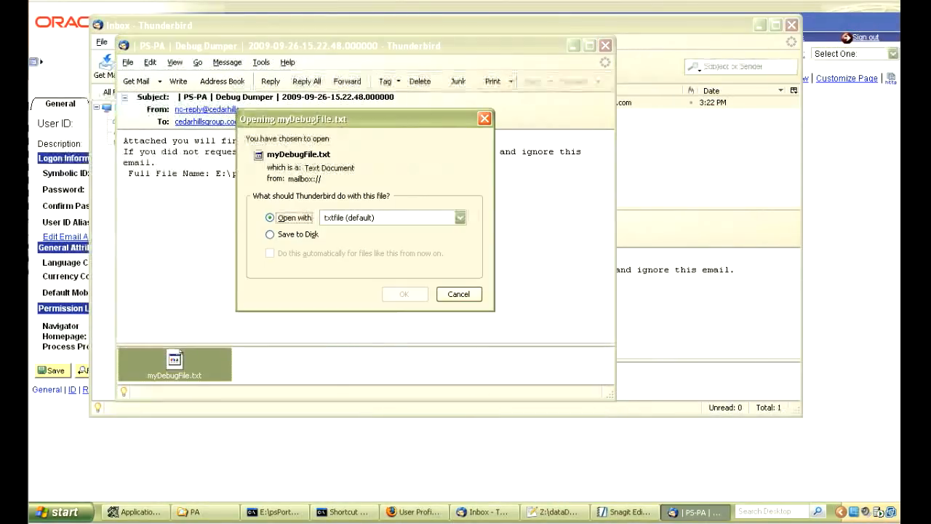
{"action": "left_click", "coordinate": [404, 294]}
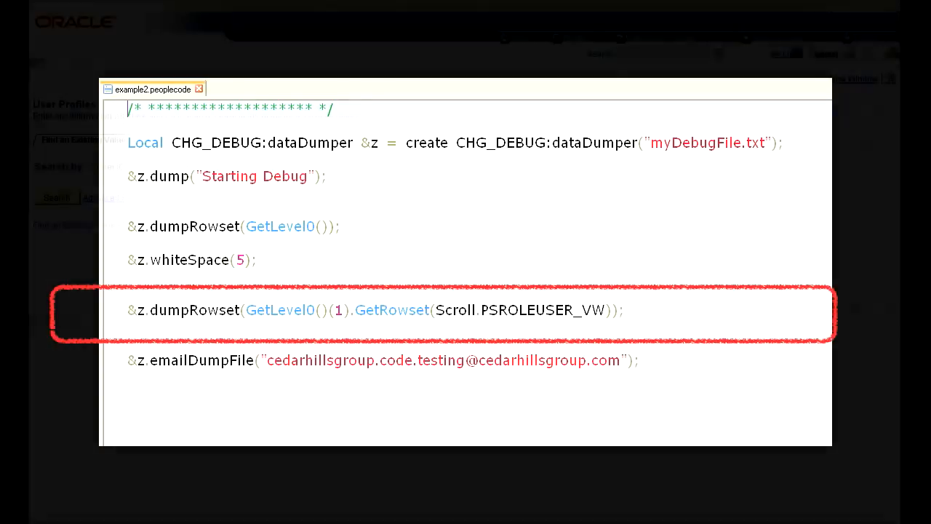
Return to the PeopleSoft User Profiles search with 'AC' as the User ID prefix.
{"action": "left_click", "coordinate": [198, 89]}
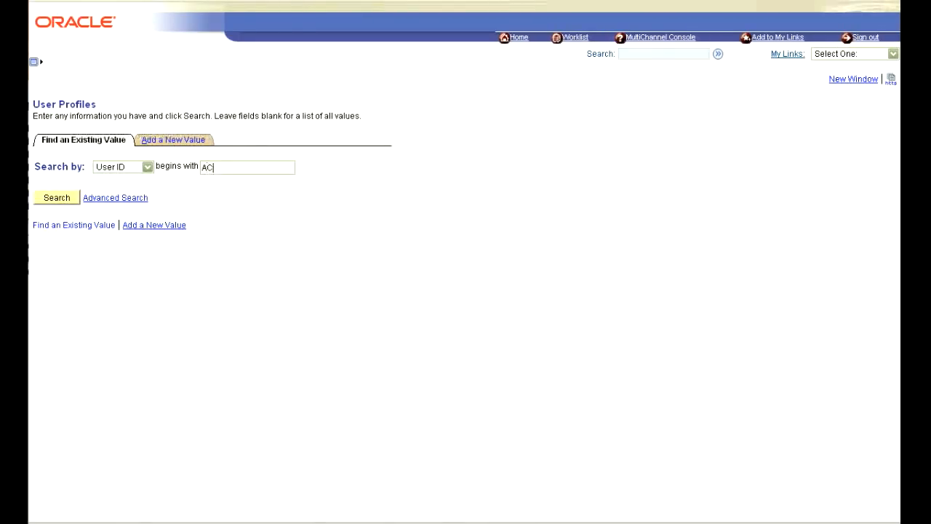
{"action": "left_click", "coordinate": [56, 197]}
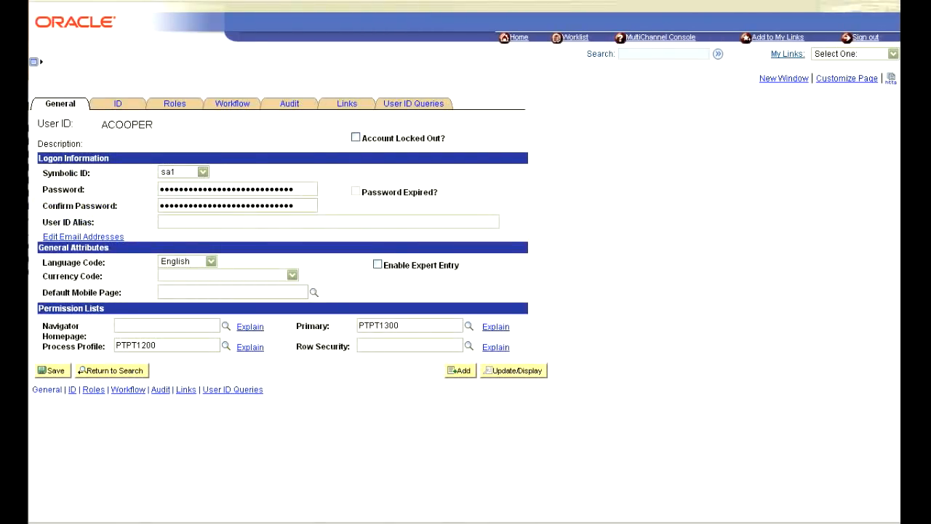
{"action": "left_click", "coordinate": [174, 103]}
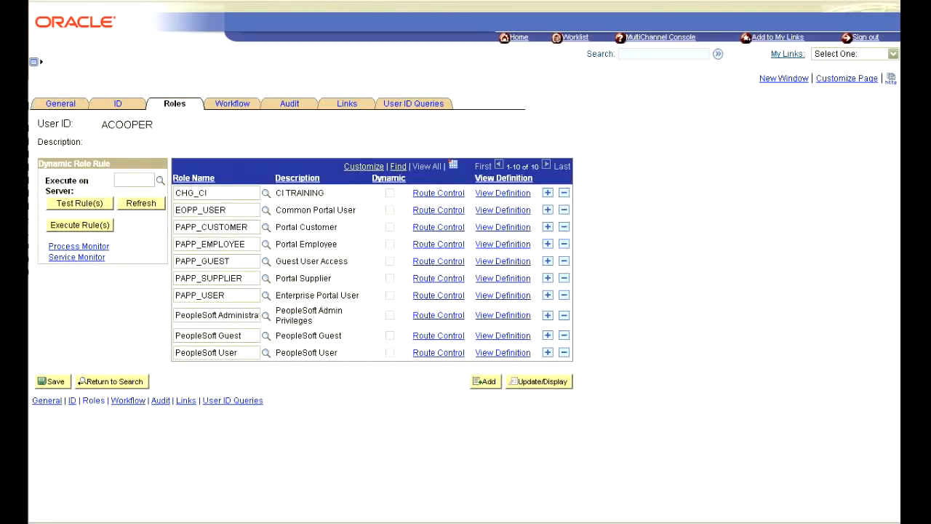
{"action": "left_click", "coordinate": [547, 193]}
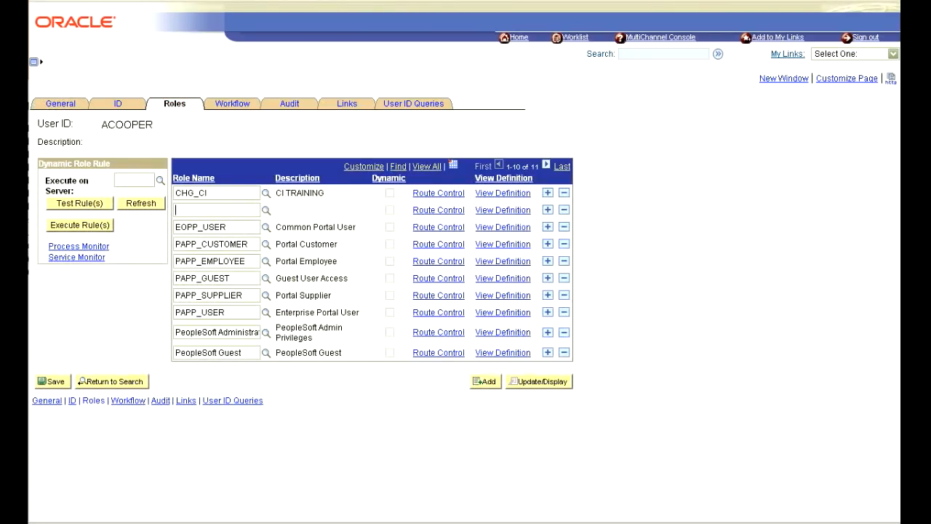
{"action": "left_click", "coordinate": [267, 210]}
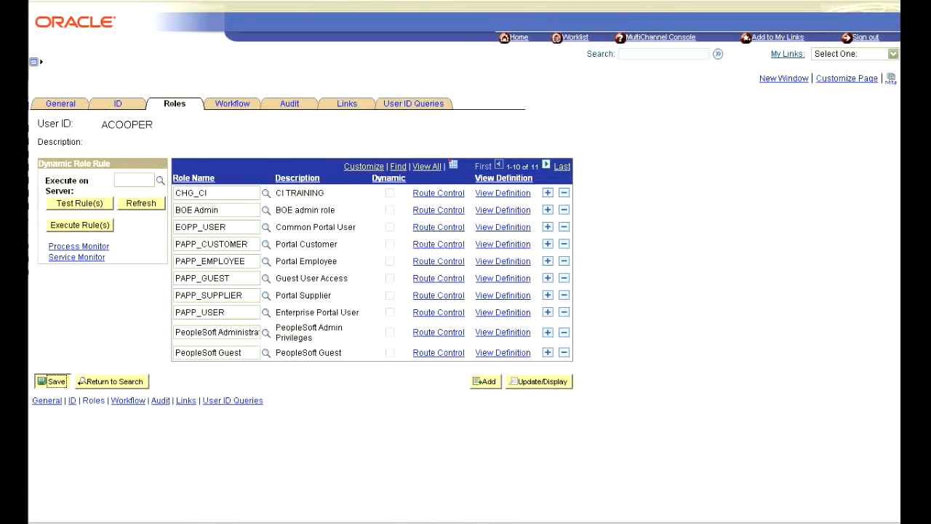
{"action": "left_click", "coordinate": [53, 381]}
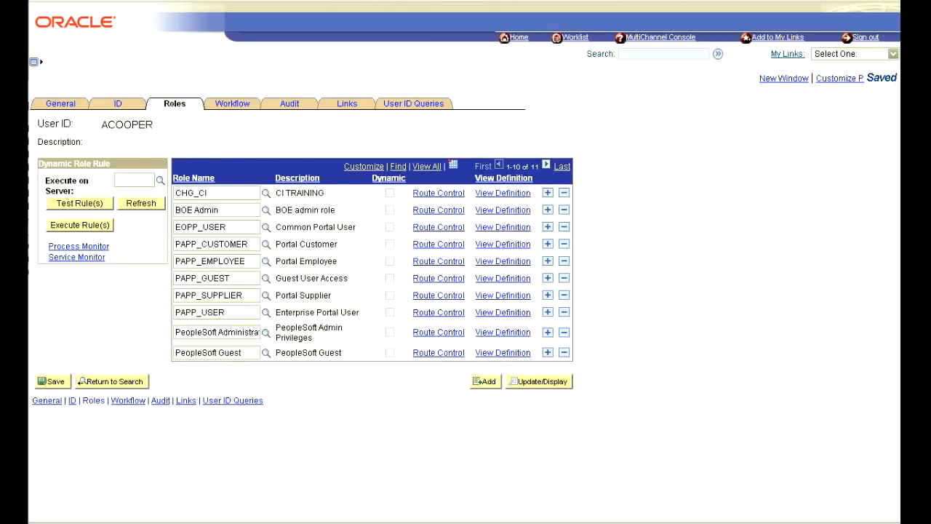
{"action": "left_click", "coordinate": [531, 512]}
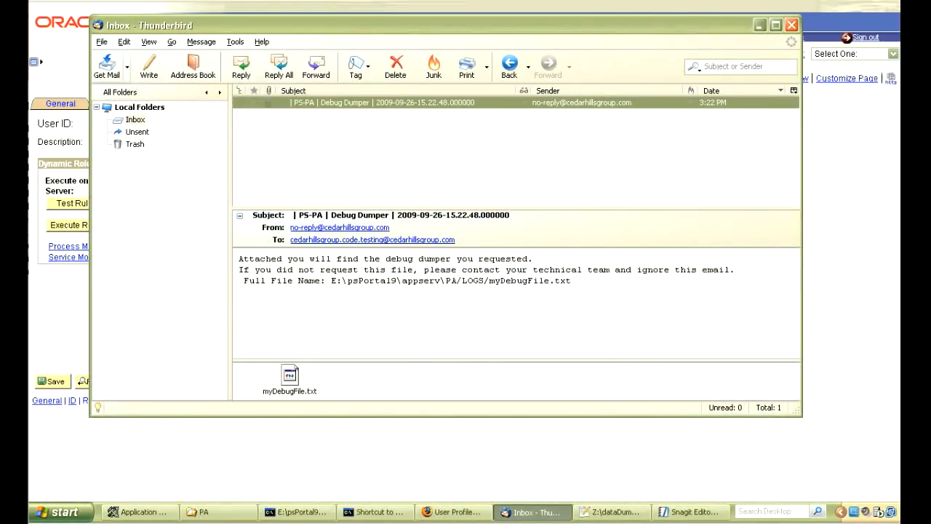
Fetch the newer 15.24.26 Debug Dumper email and open its myDebugFile.txt in Notepad++.
{"action": "left_click", "coordinate": [107, 66]}
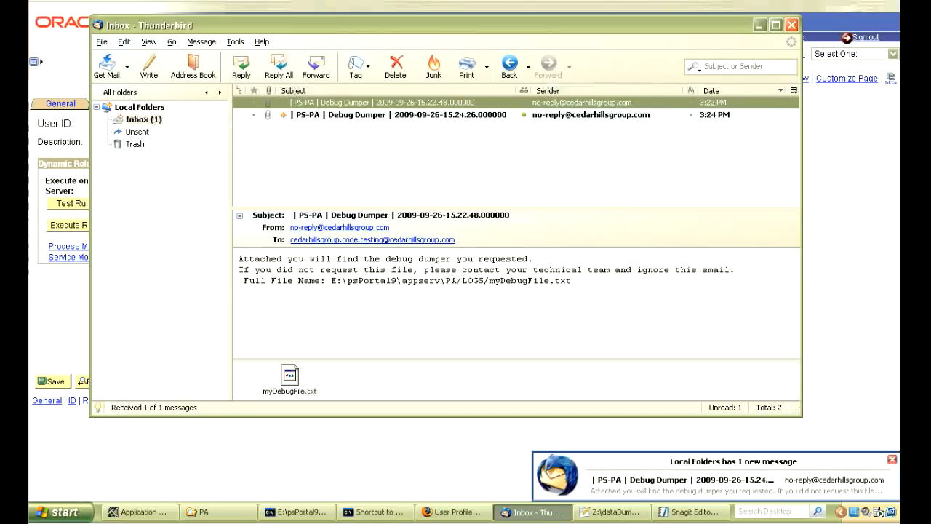
{"action": "left_click", "coordinate": [424, 114]}
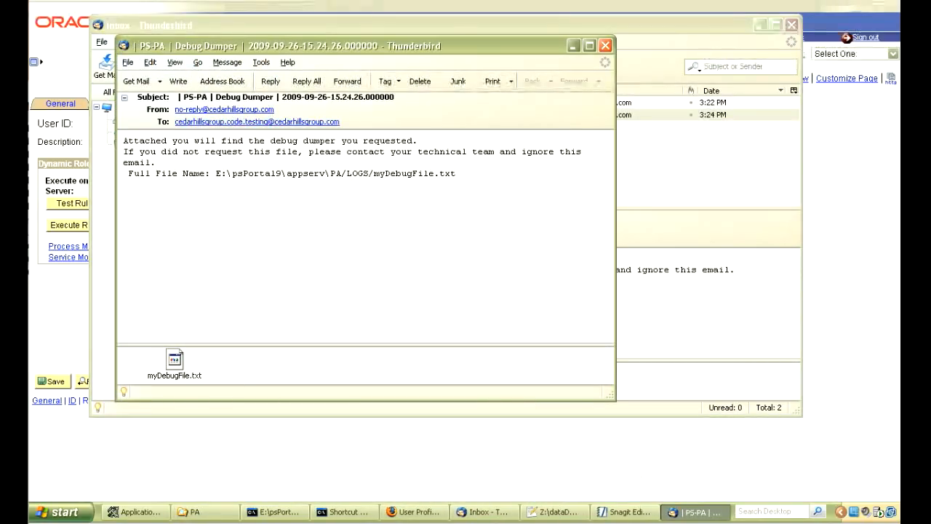
{"action": "double_click", "coordinate": [174, 360]}
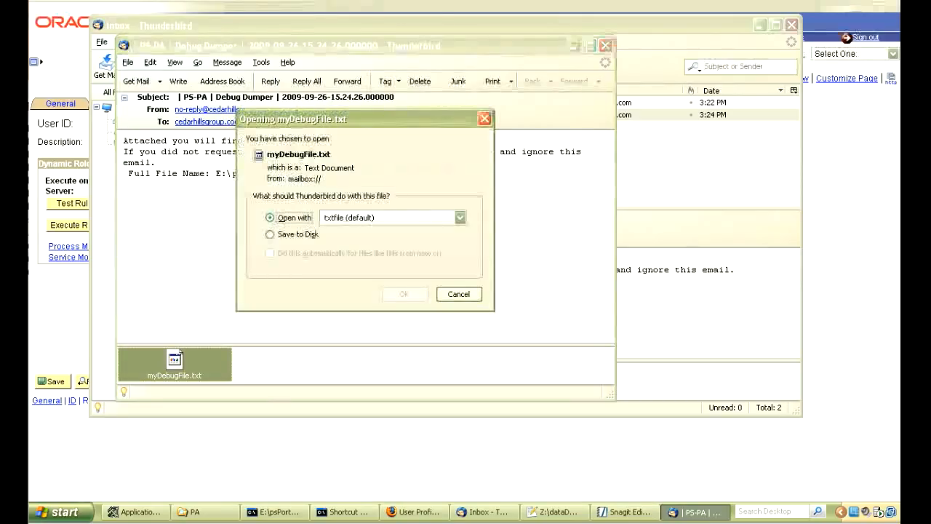
{"action": "left_click", "coordinate": [403, 294]}
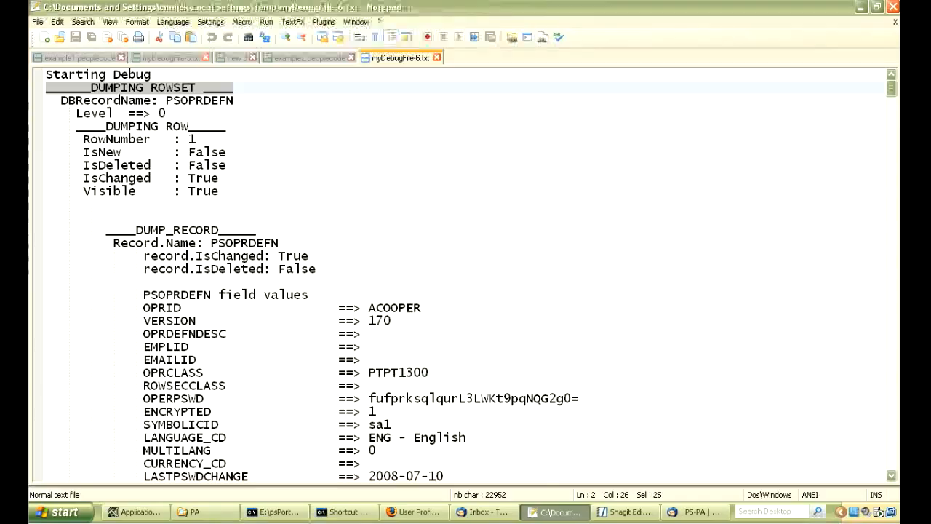
Read down through the PSOPRDEFN dump and highlight the PSUSRPRFL_WRK field values.
{"action": "left_click", "coordinate": [65, 100]}
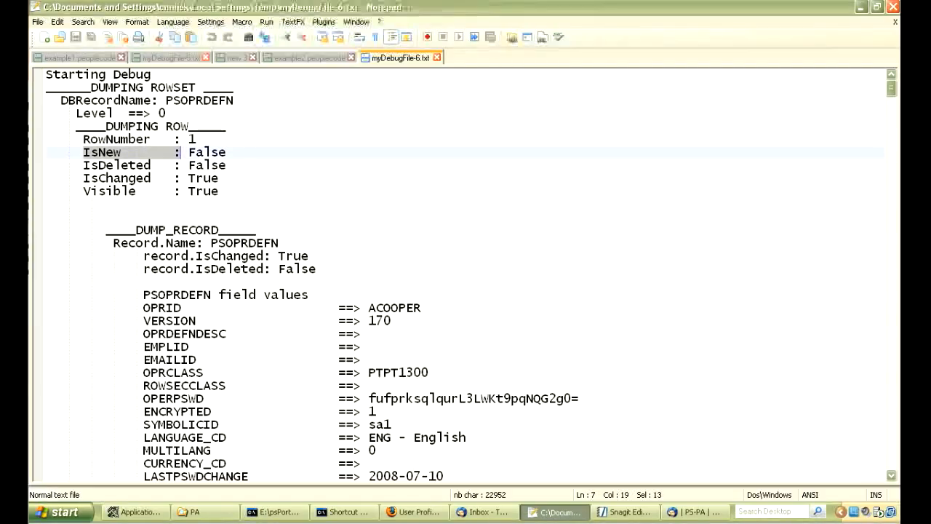
{"action": "scroll", "scroll_direction": "down", "scroll_amount": 3}
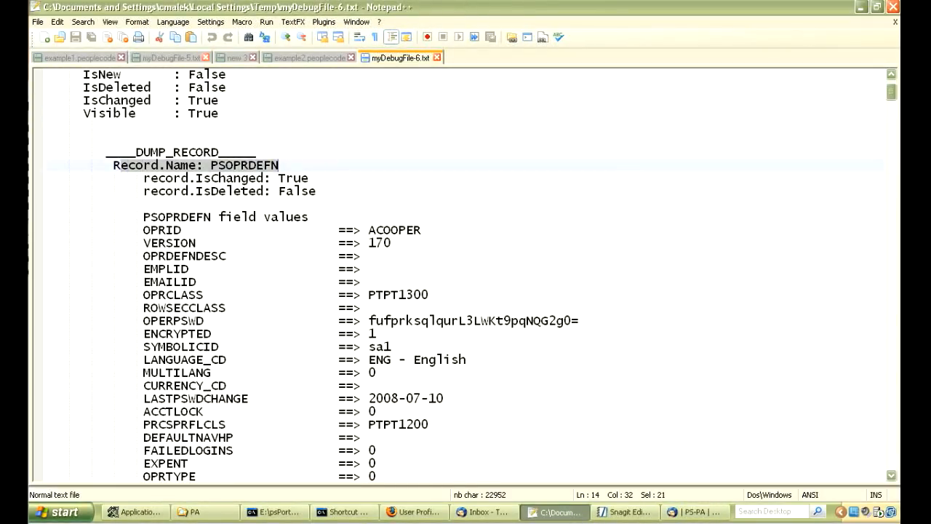
{"action": "scroll", "scroll_direction": "down", "scroll_amount": 3}
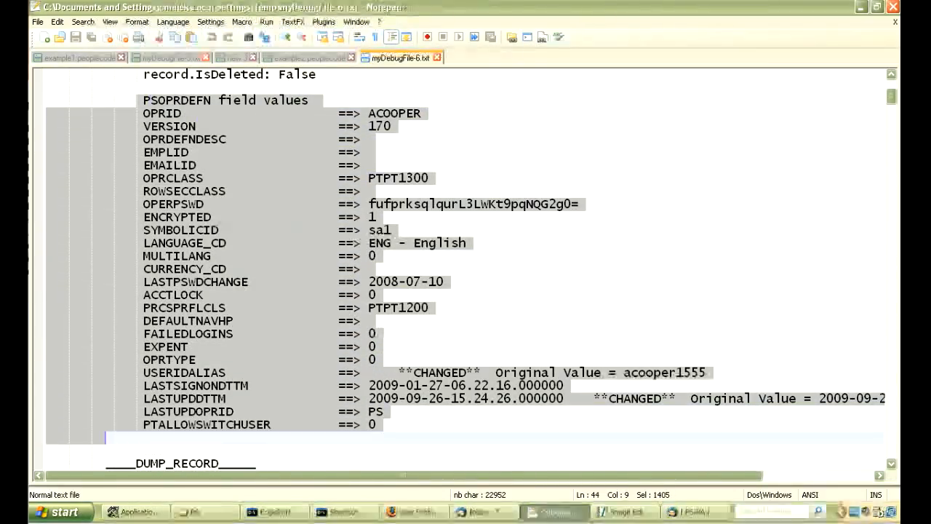
{"action": "scroll", "scroll_direction": "down", "scroll_amount": 3}
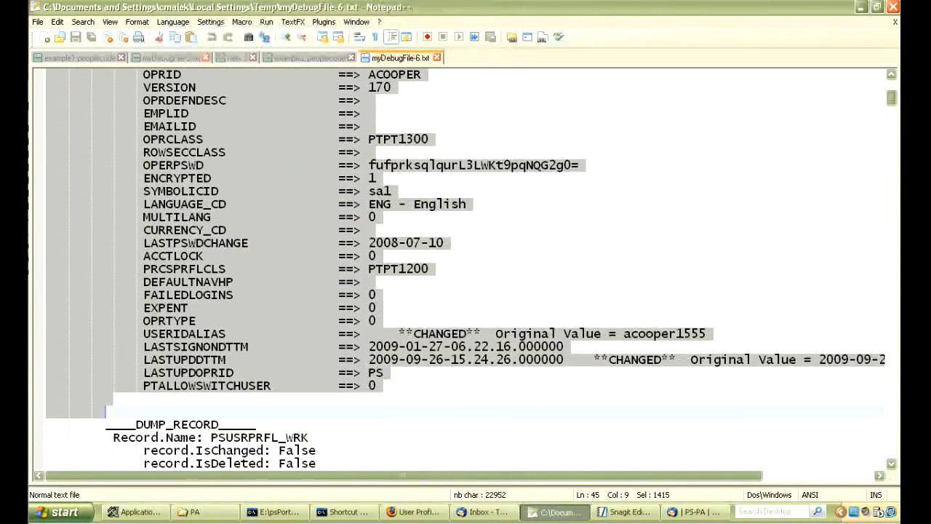
{"action": "scroll", "scroll_direction": "down", "scroll_amount": 3}
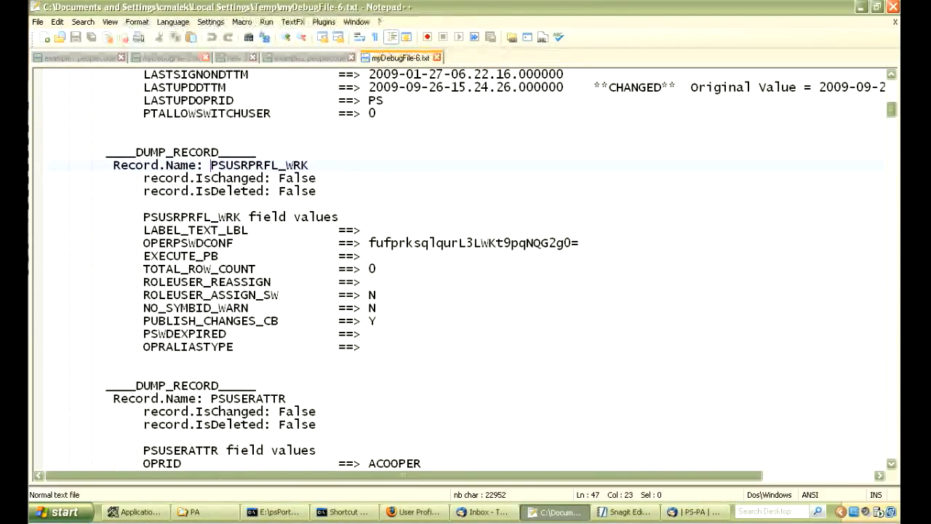
{"action": "double_click", "coordinate": [258, 164]}
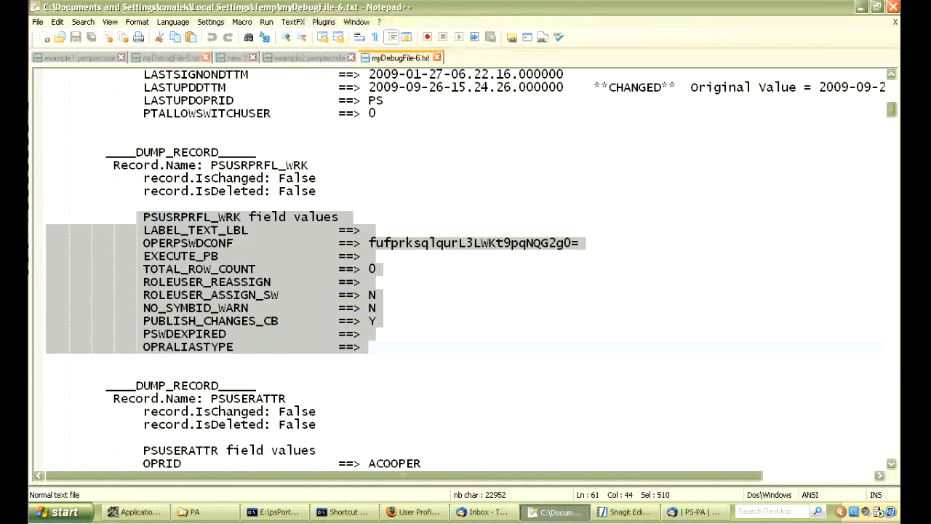
Highlight the PSUSERATTR values and read past USER_QUERY_WRK to the PSROLEUSER_VW rowset.
{"action": "scroll", "scroll_direction": "down", "scroll_amount": 3}
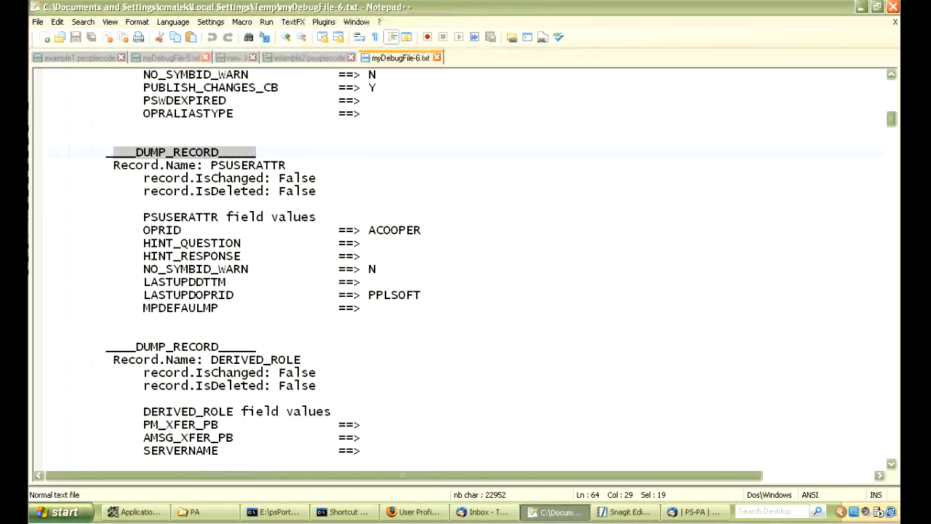
{"action": "double_click", "coordinate": [247, 165]}
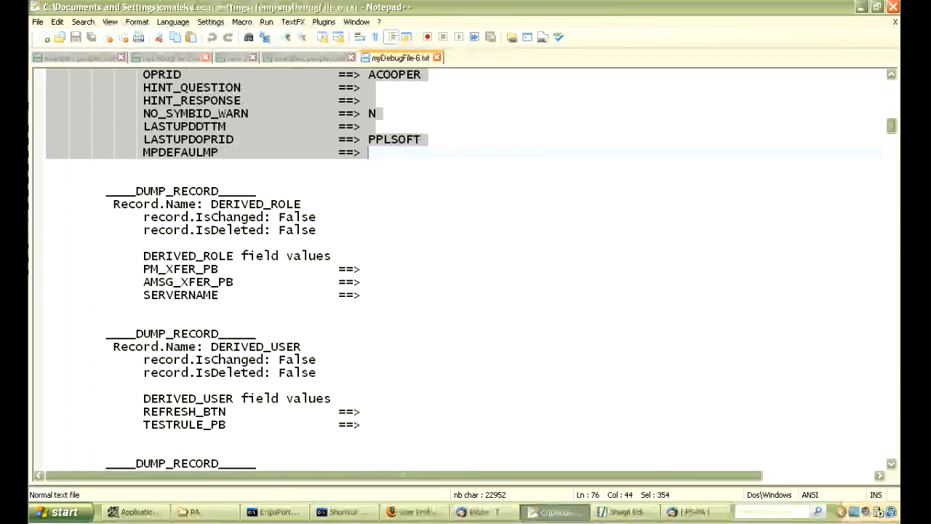
{"action": "scroll", "scroll_direction": "down", "scroll_amount": 3}
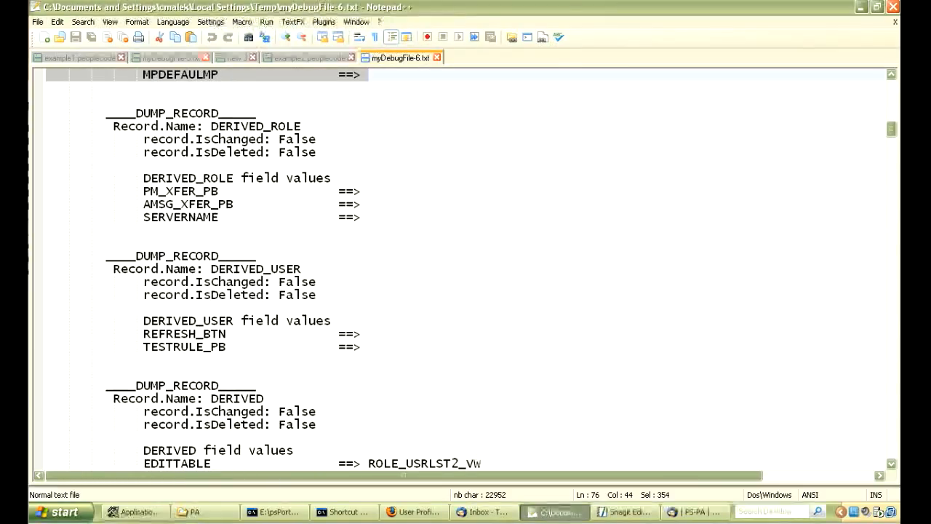
{"action": "scroll", "scroll_direction": "down", "scroll_amount": 3}
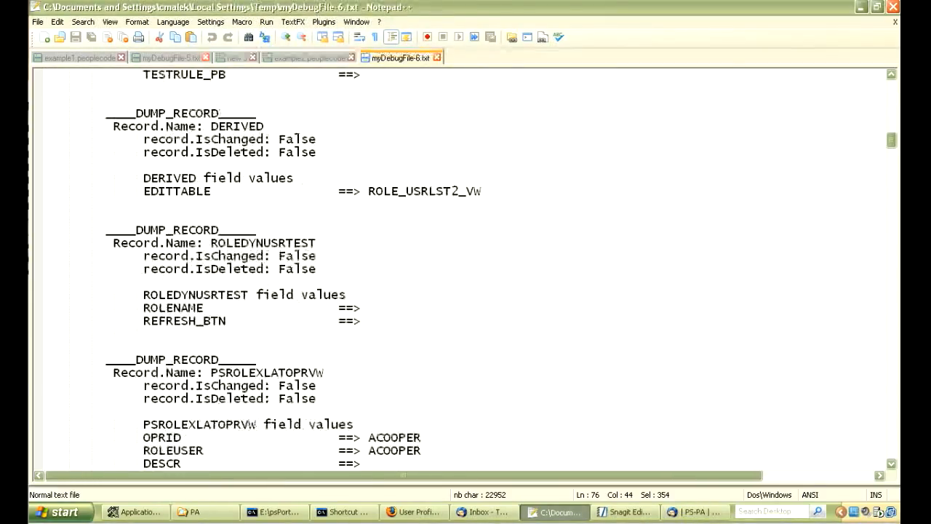
{"action": "scroll", "scroll_direction": "down", "scroll_amount": 3}
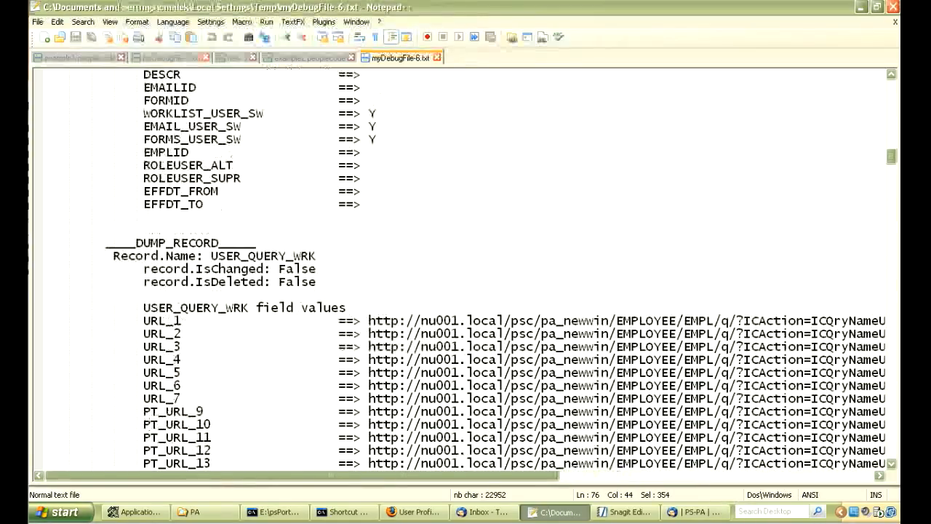
{"action": "scroll", "scroll_direction": "down", "scroll_amount": 3}
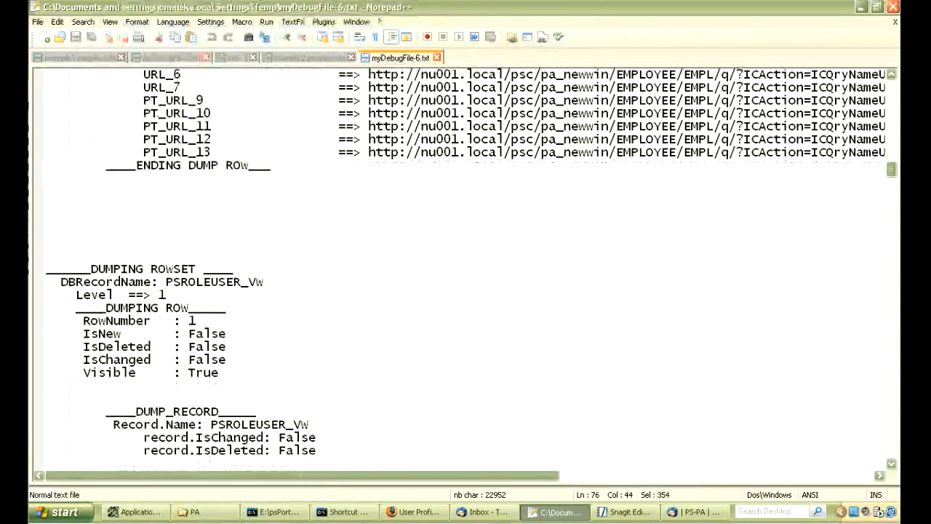
Highlight row 1's IsNew through Visible flags and read its CHG_CI records into row 2.
{"action": "scroll", "scroll_direction": "down", "scroll_amount": 3}
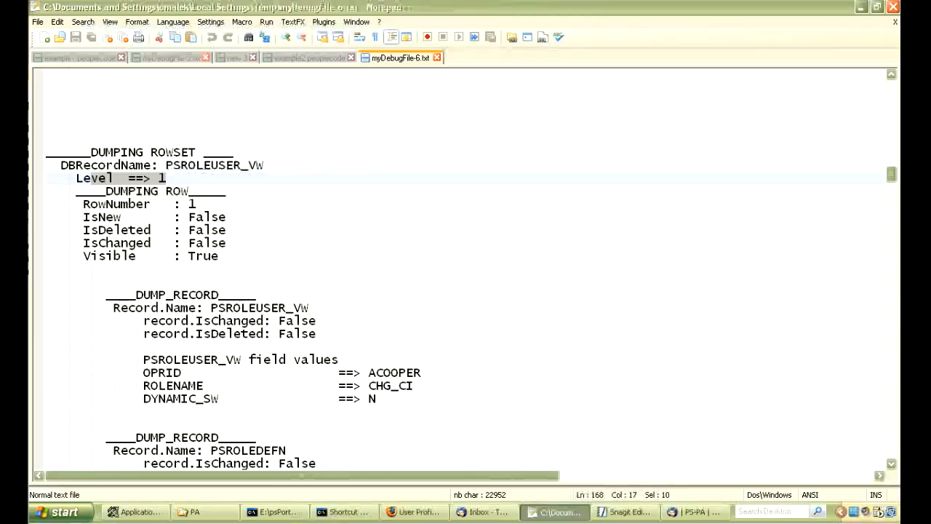
{"action": "scroll", "scroll_direction": "down", "scroll_amount": 3}
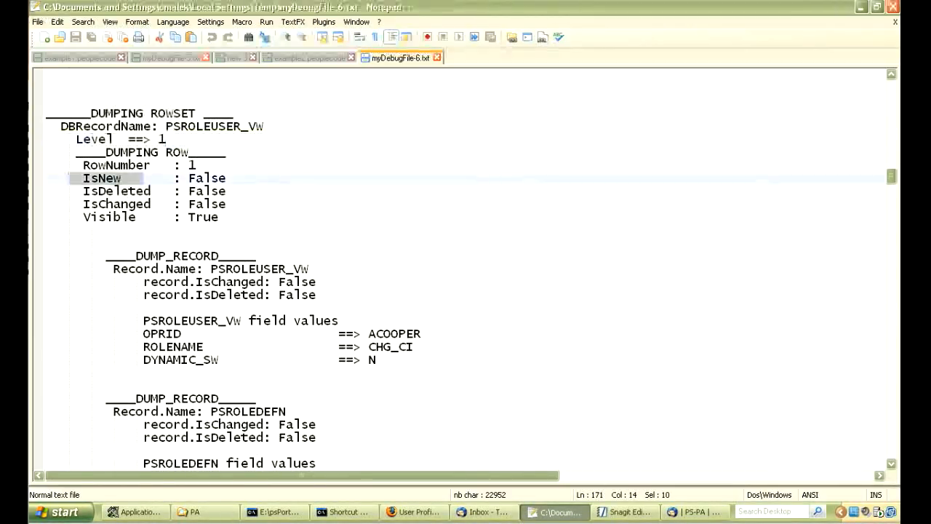
{"action": "left_click_drag", "start_coordinate": [101, 178], "coordinate": [218, 217]}
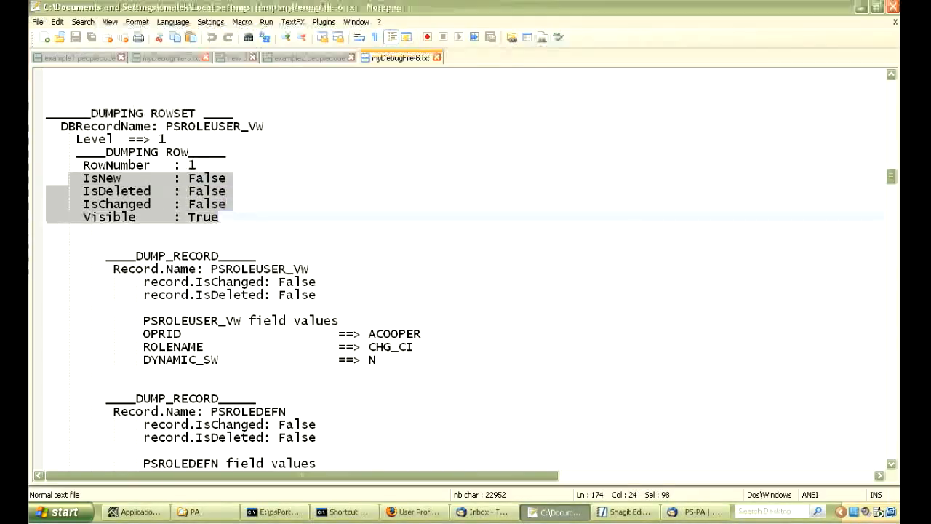
{"action": "scroll", "scroll_direction": "down", "scroll_amount": 3}
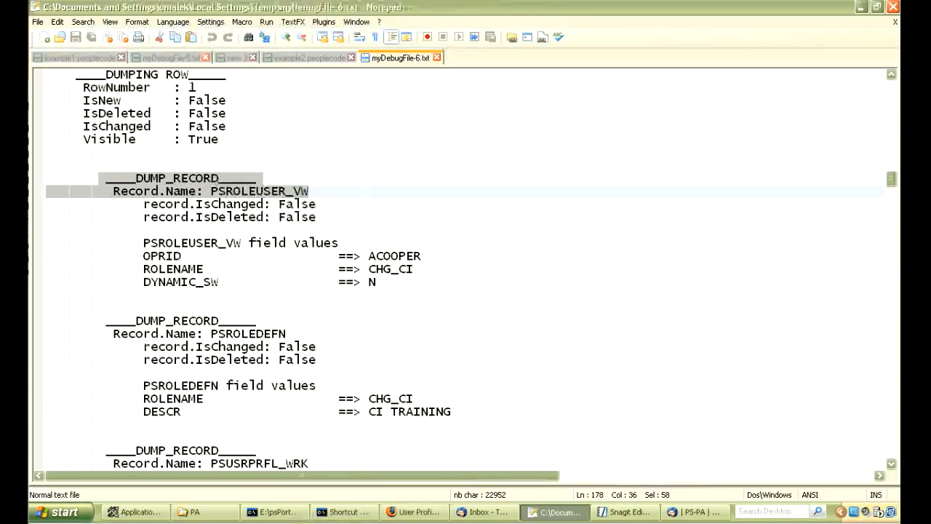
{"action": "scroll", "scroll_direction": "down", "scroll_amount": 3}
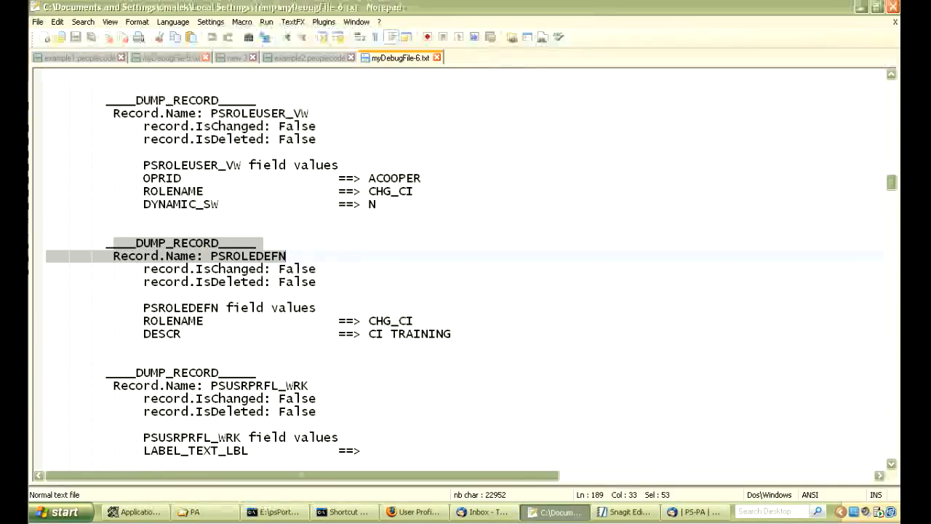
{"action": "scroll", "scroll_direction": "down", "scroll_amount": 3}
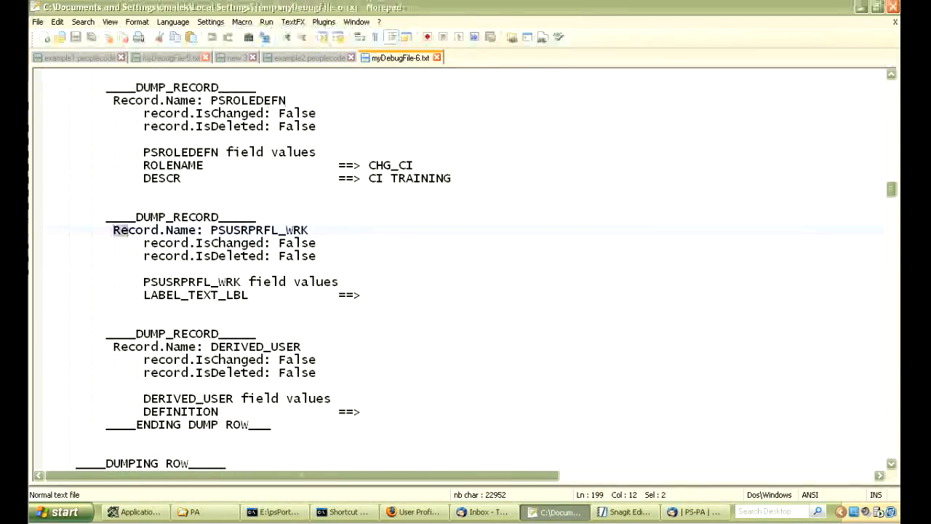
{"action": "scroll", "scroll_direction": "down", "scroll_amount": 3}
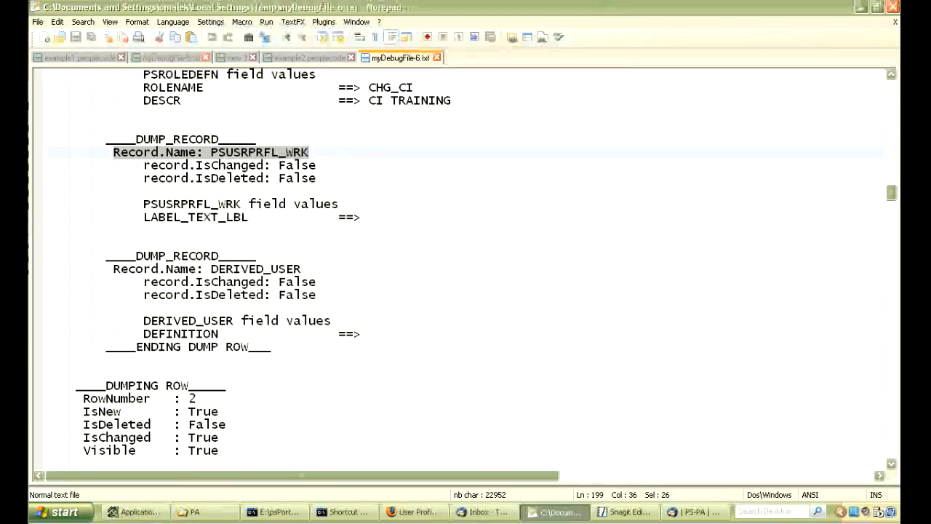
{"action": "scroll", "scroll_direction": "down", "scroll_amount": 3}
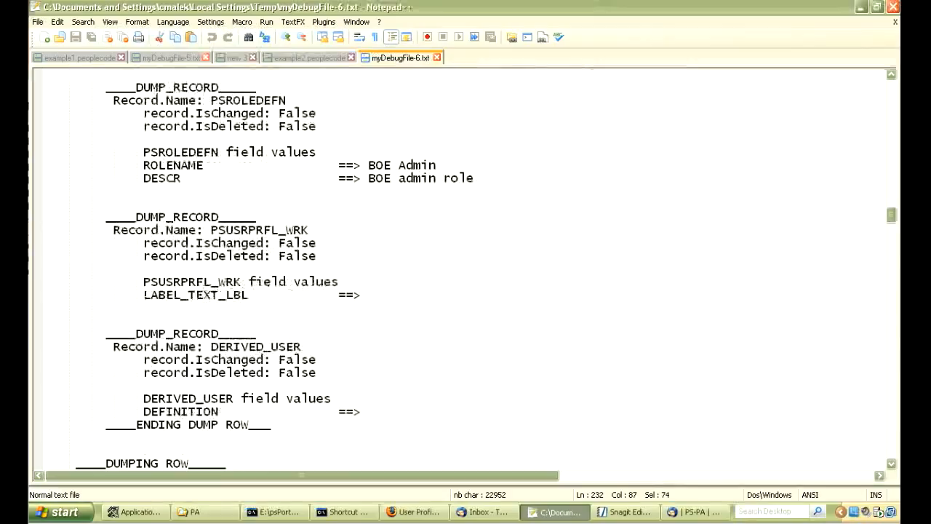
Scroll through rows 2–4 (BOE Admin, EOPP_USER, PAPP_CUSTOMER) until row 5 appears.
{"action": "scroll", "scroll_direction": "down", "scroll_amount": 3}
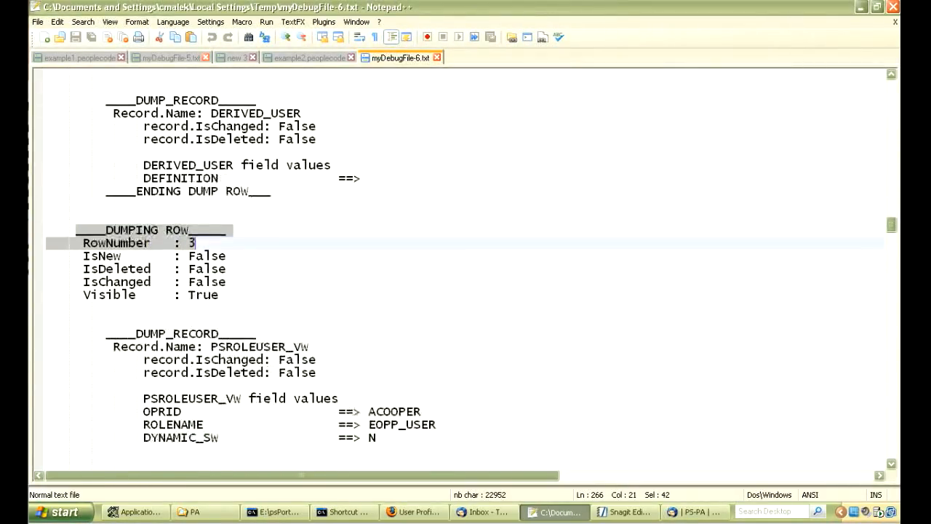
{"action": "scroll", "scroll_direction": "down", "scroll_amount": 3}
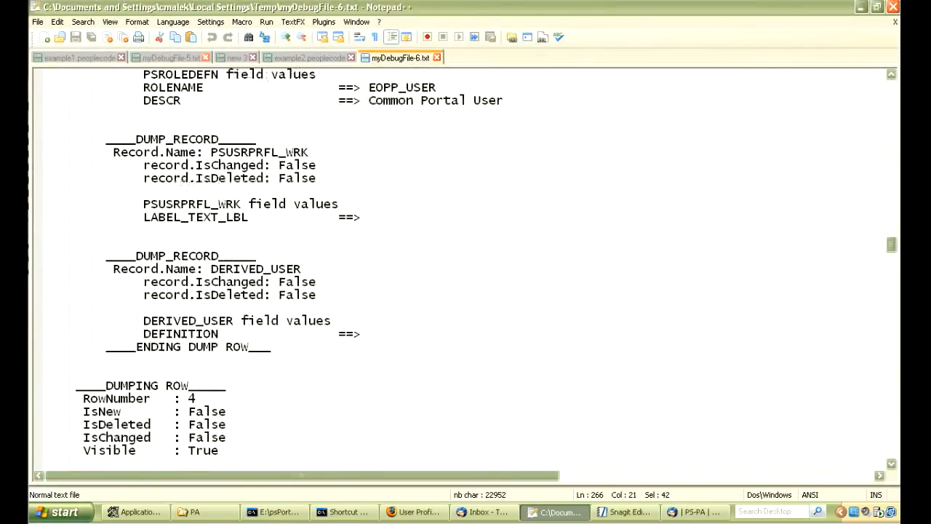
{"action": "scroll", "scroll_direction": "down", "scroll_amount": 3}
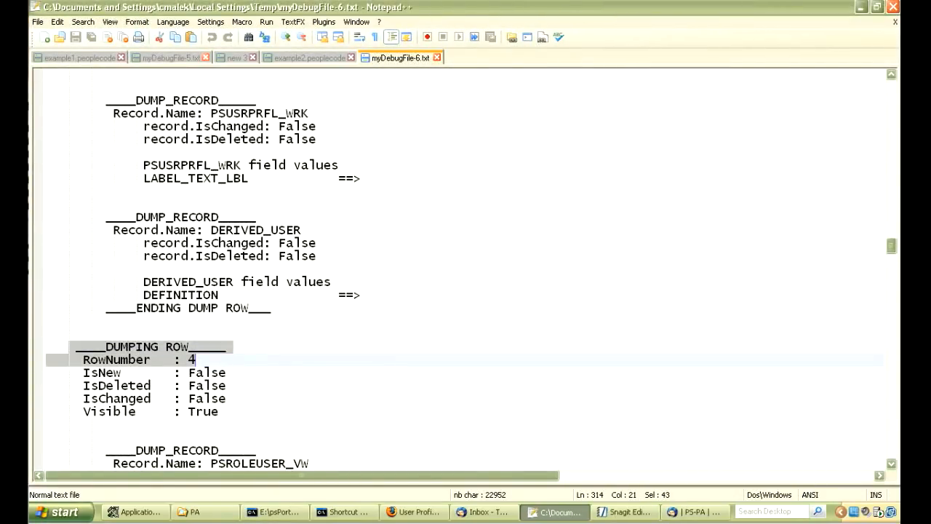
{"action": "scroll", "scroll_direction": "down", "scroll_amount": 3}
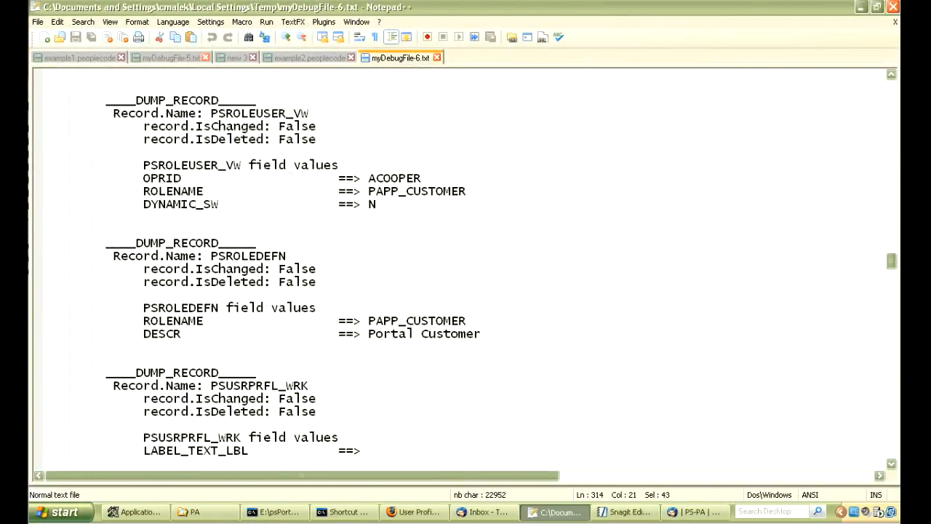
{"action": "scroll", "scroll_direction": "down", "scroll_amount": 3}
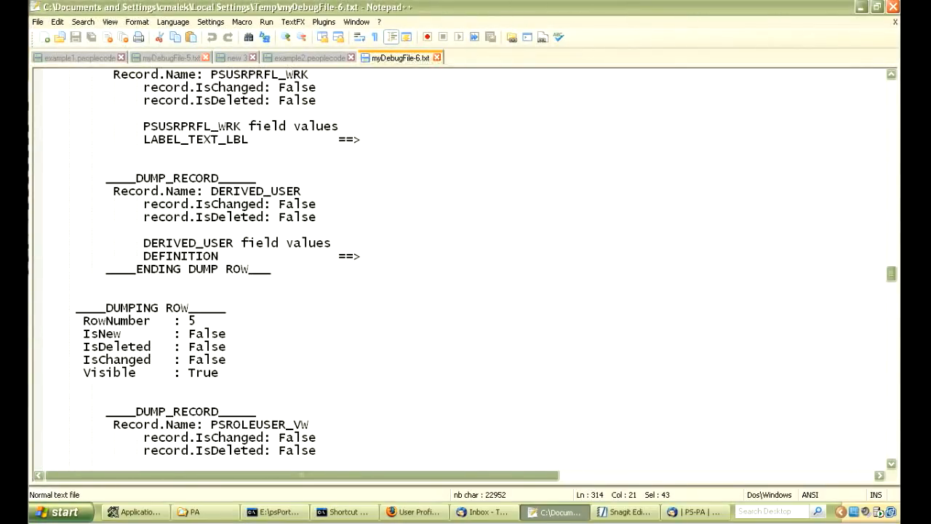